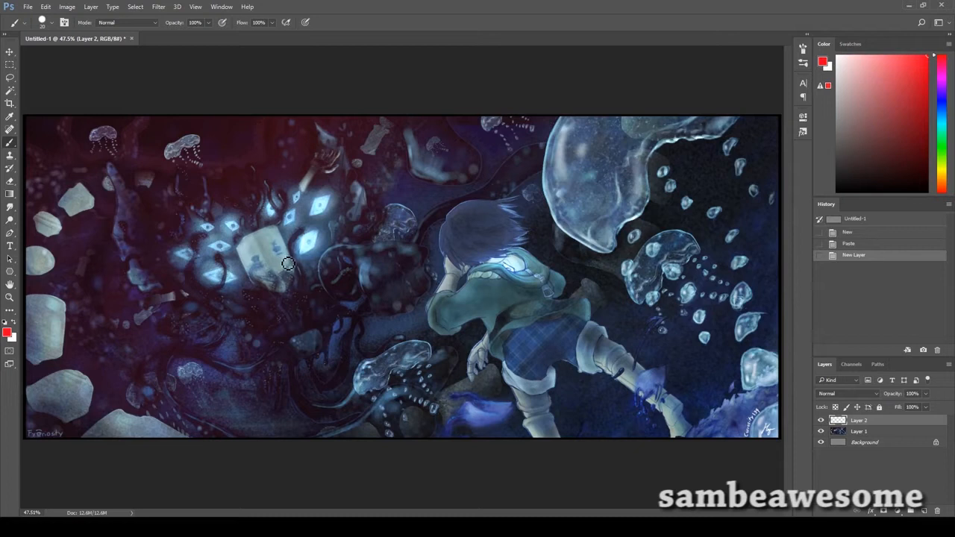
mouse_move(203, 239)
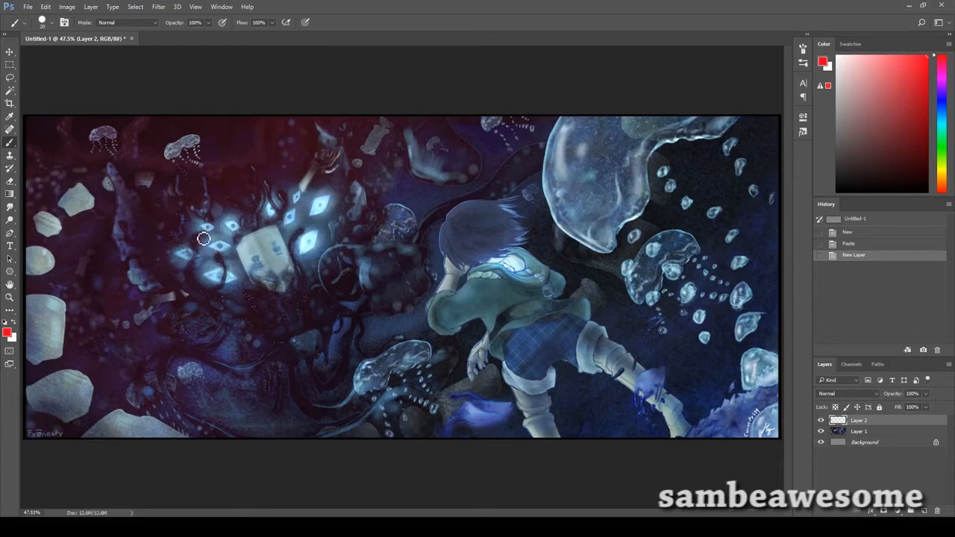
mouse_move(400, 200)
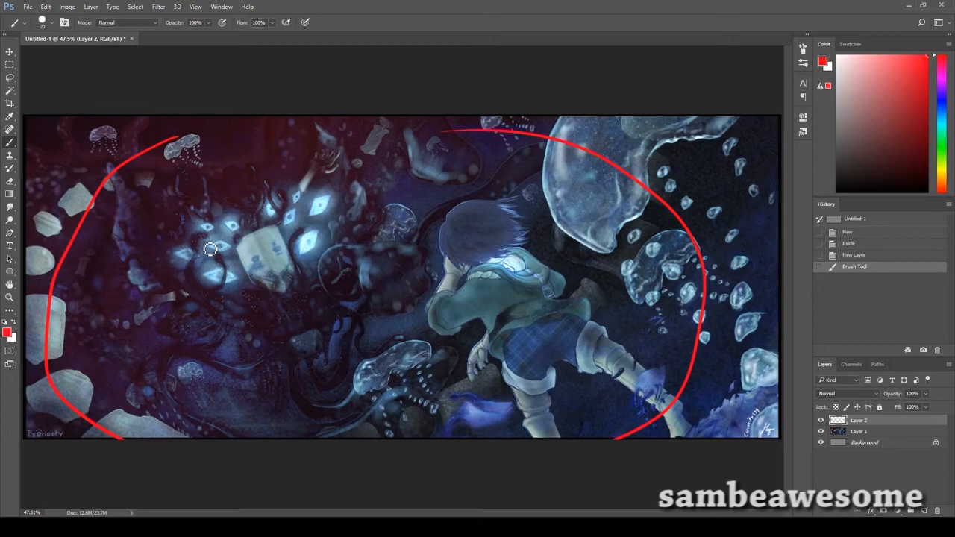
Undo the large red markup curves and the red circles drawn over the boy
key(ctrl+z)
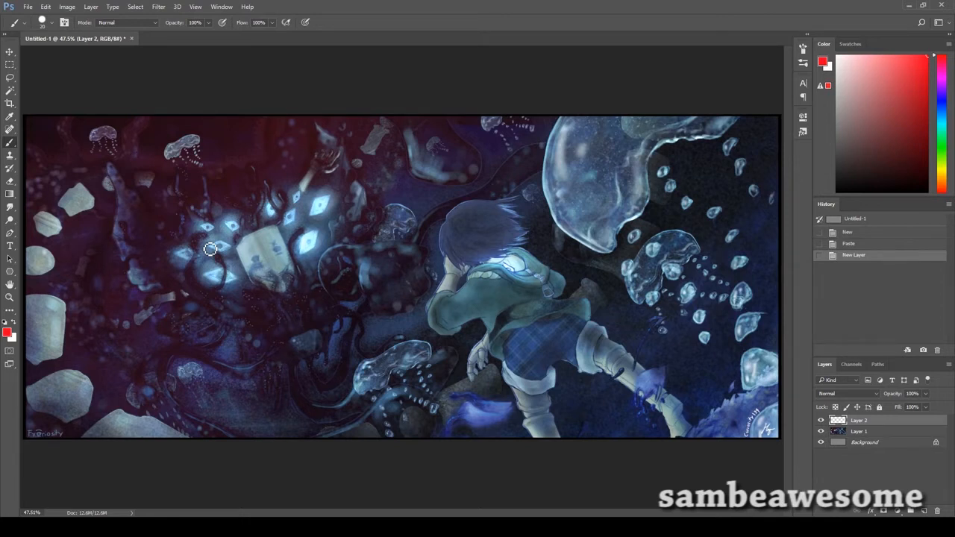
mouse_move(557, 321)
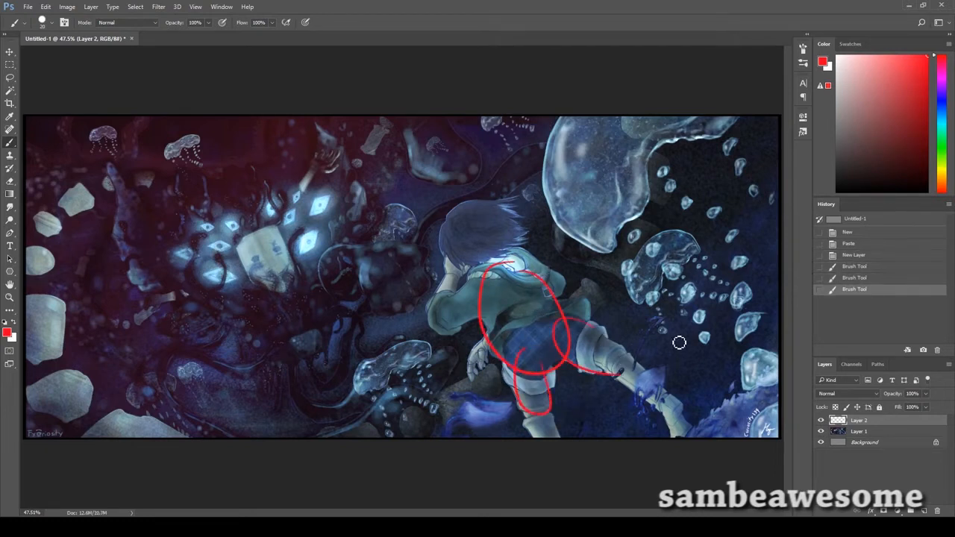
key(ctrl+z)
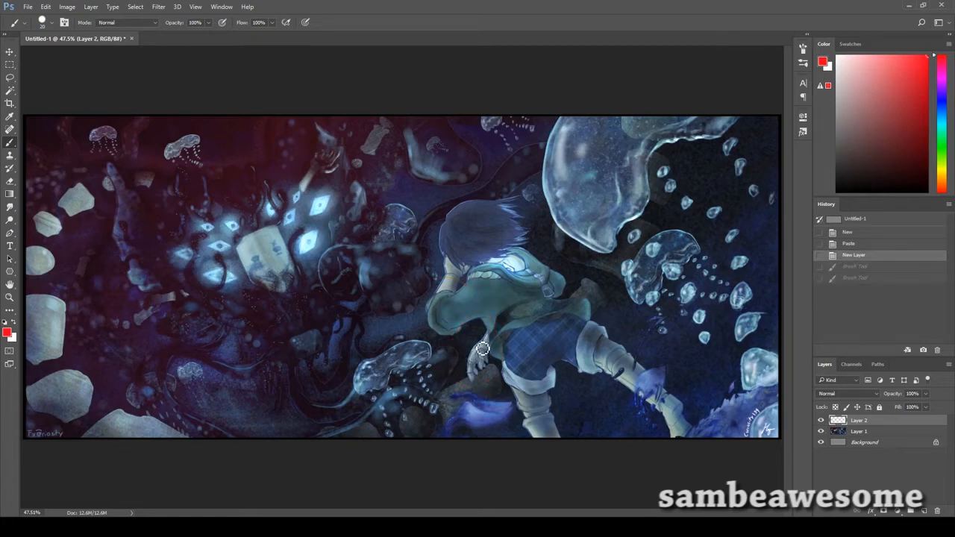
mouse_move(494, 349)
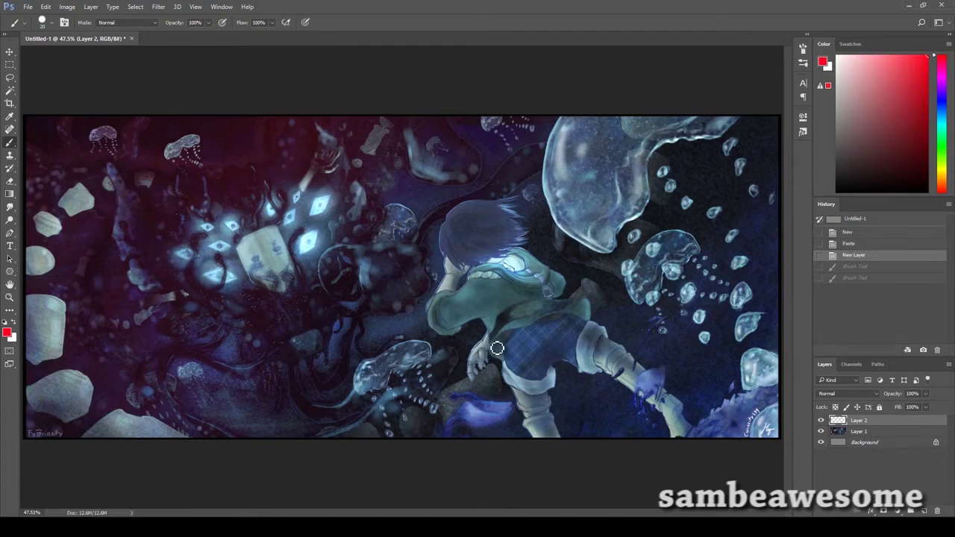
mouse_move(502, 352)
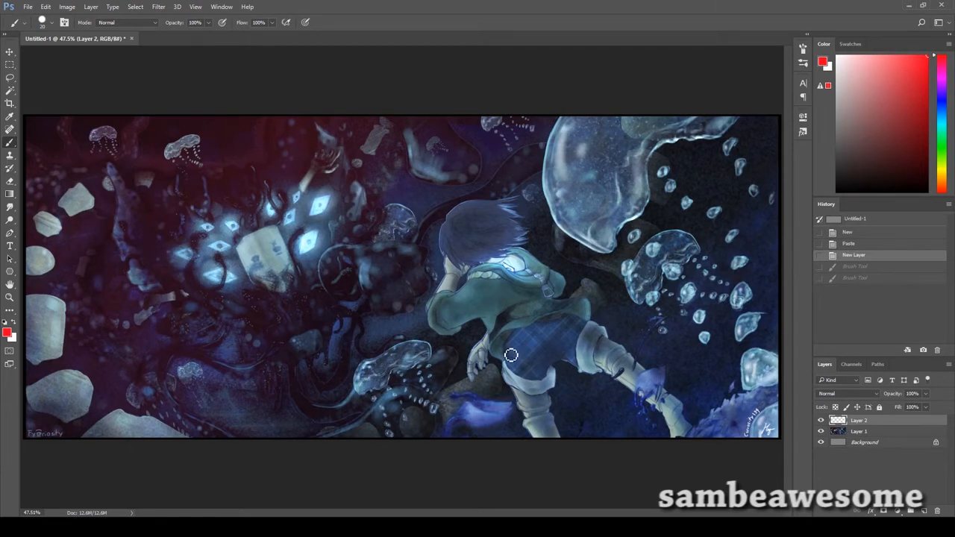
mouse_move(507, 354)
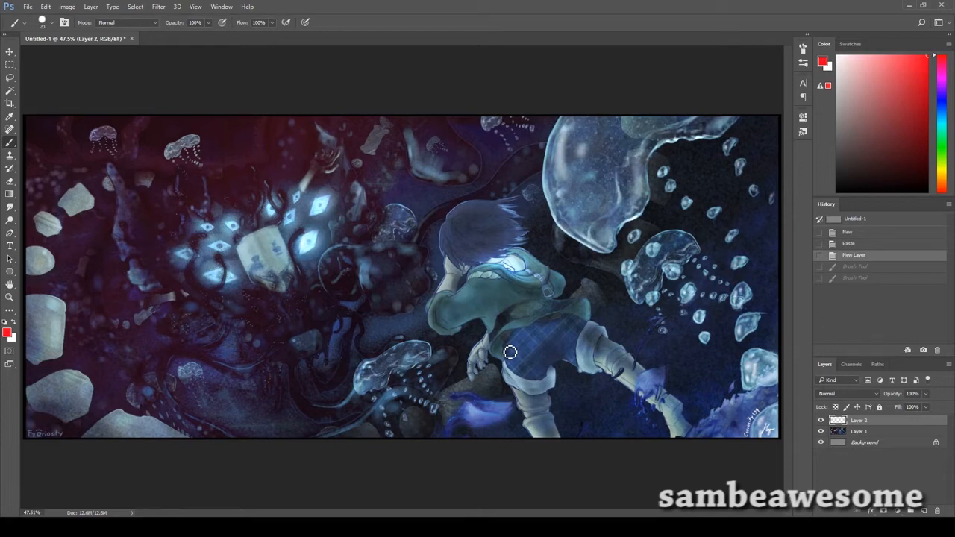
mouse_move(445, 330)
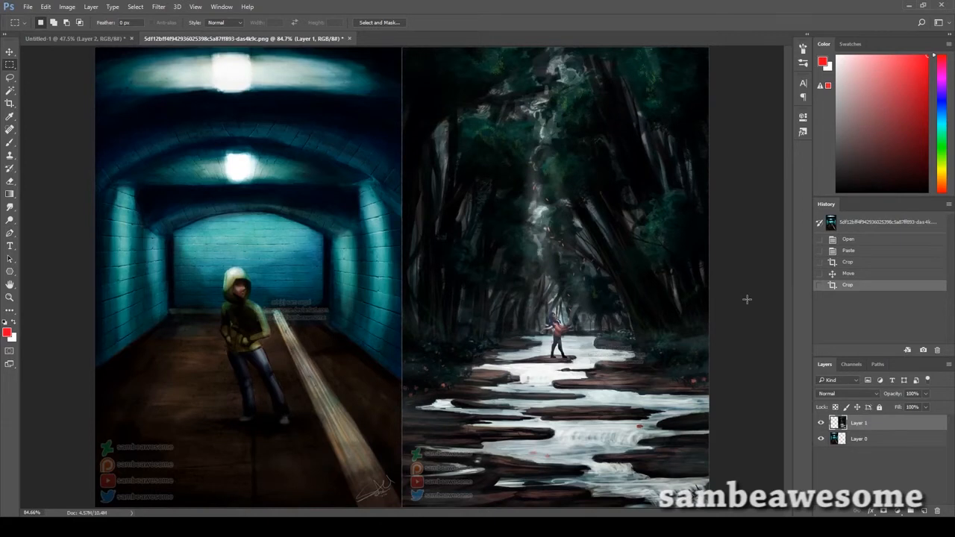
Switch to the document tab with the tunnel and forest paintings side by side
click(75, 38)
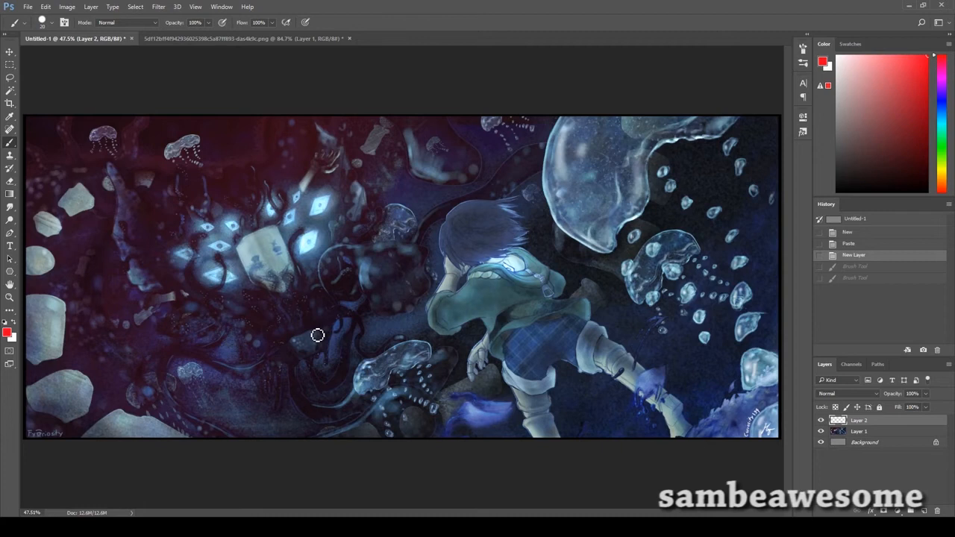
mouse_move(323, 331)
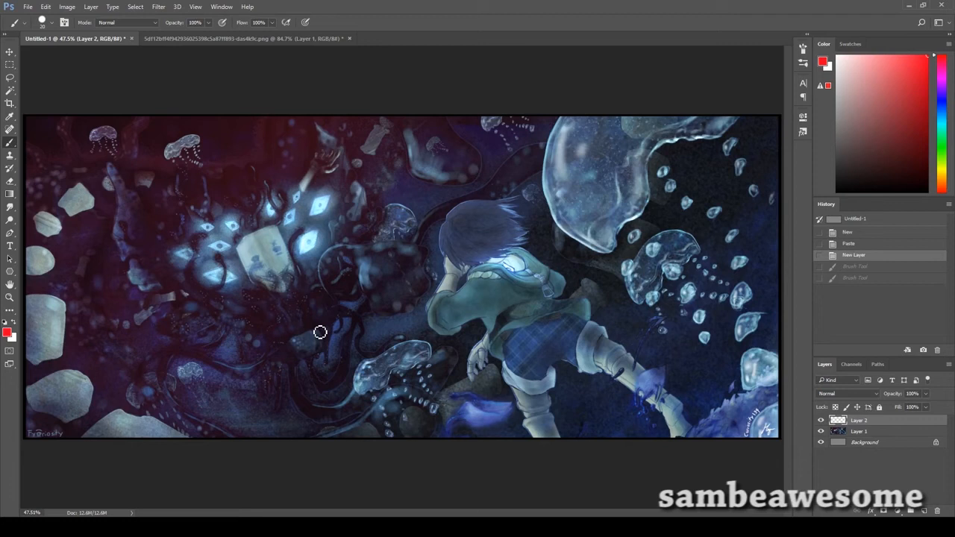
mouse_move(344, 374)
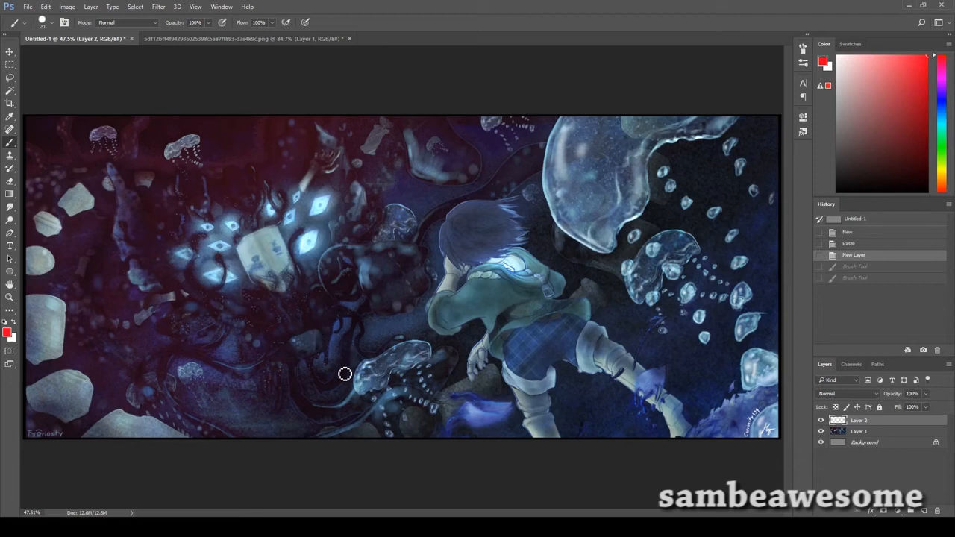
mouse_move(330, 368)
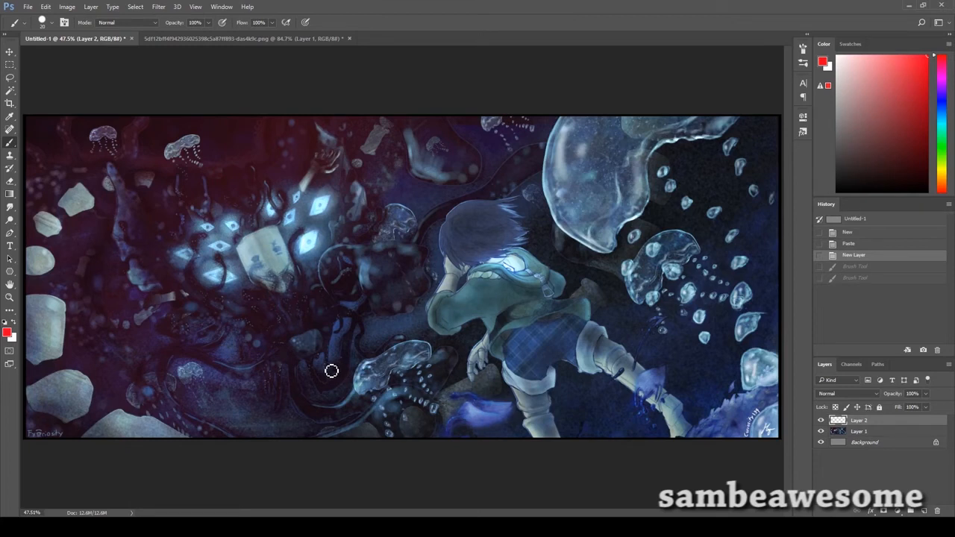
mouse_move(402, 459)
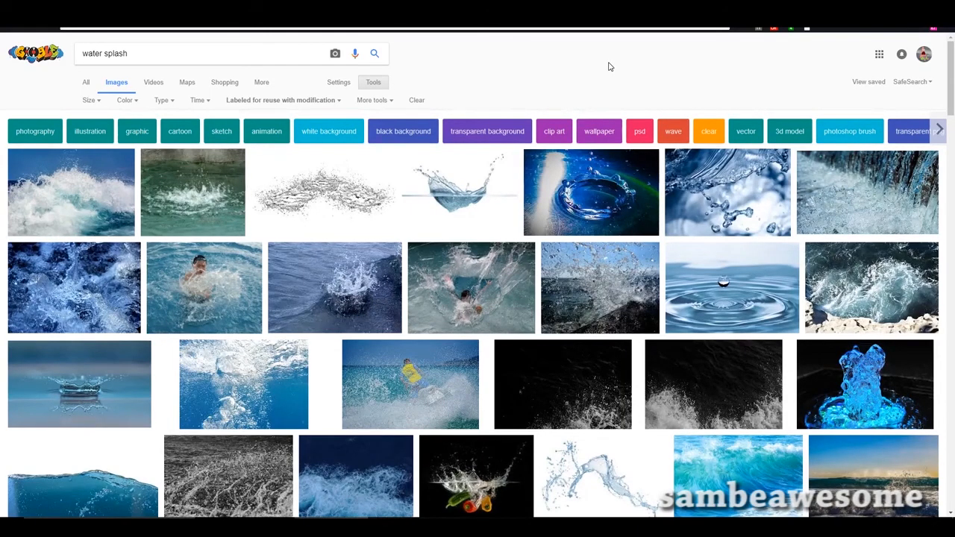
Scroll down through the Google Images water splash results
scroll(down, 3)
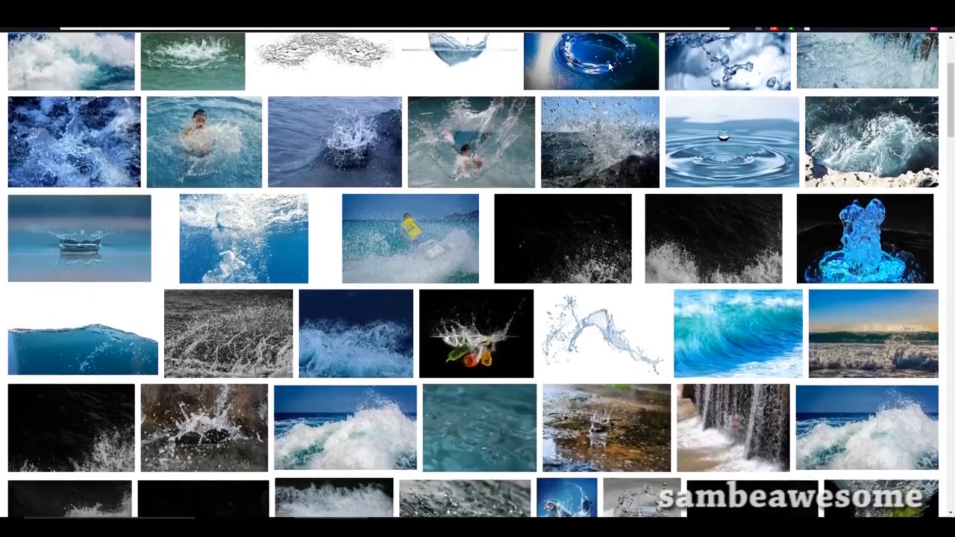
scroll(down, 3)
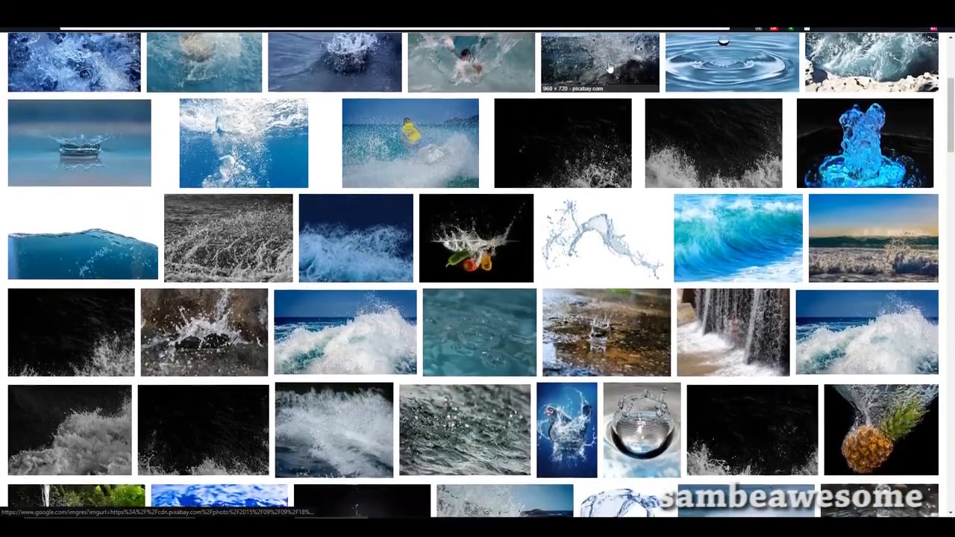
scroll(down, 3)
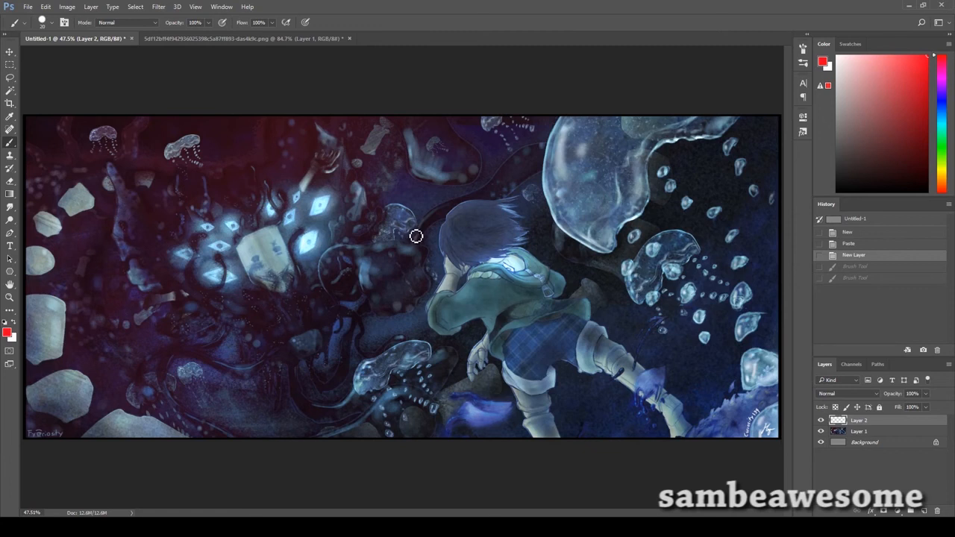
mouse_move(420, 236)
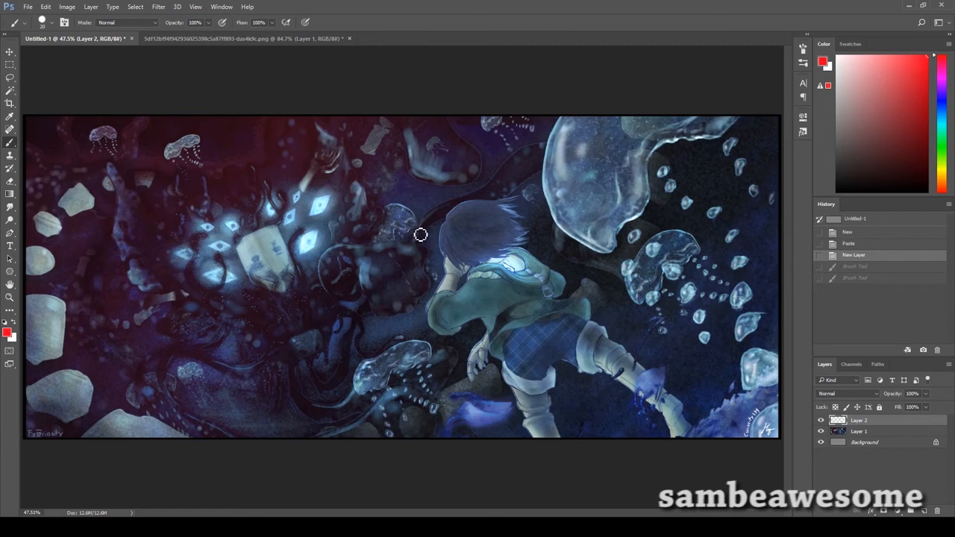
mouse_move(418, 226)
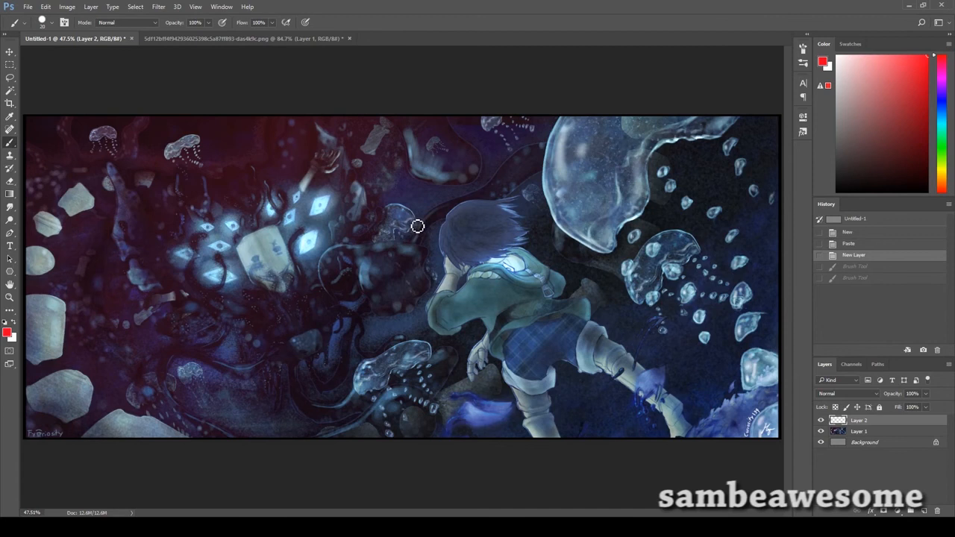
mouse_move(579, 238)
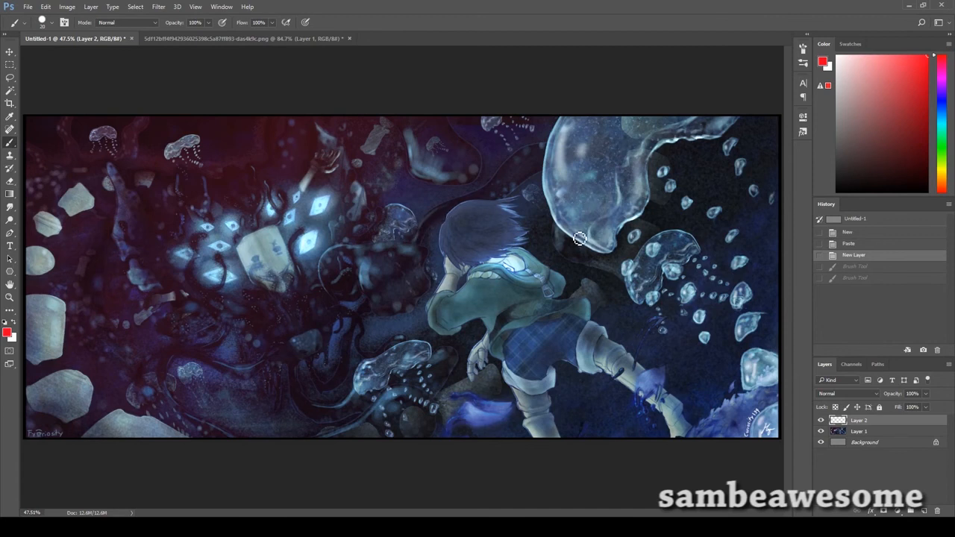
mouse_move(455, 407)
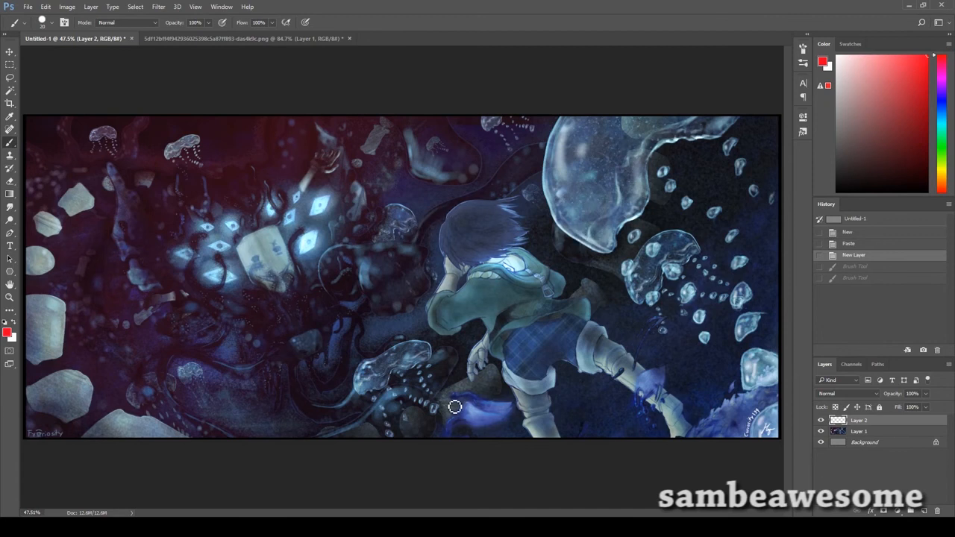